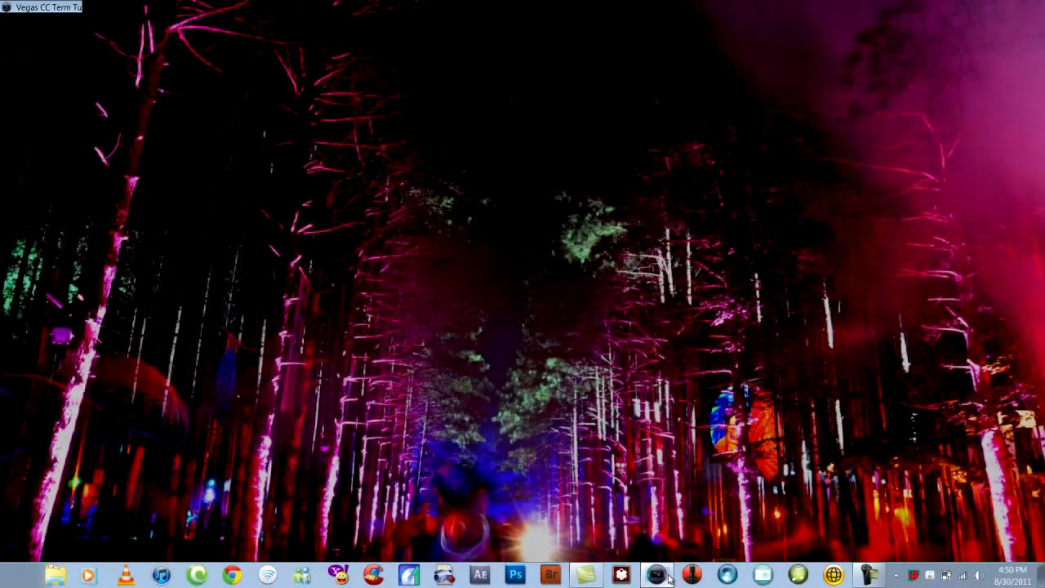
Restore the Vegas project window with the gameplay clip on the timeline
click(657, 574)
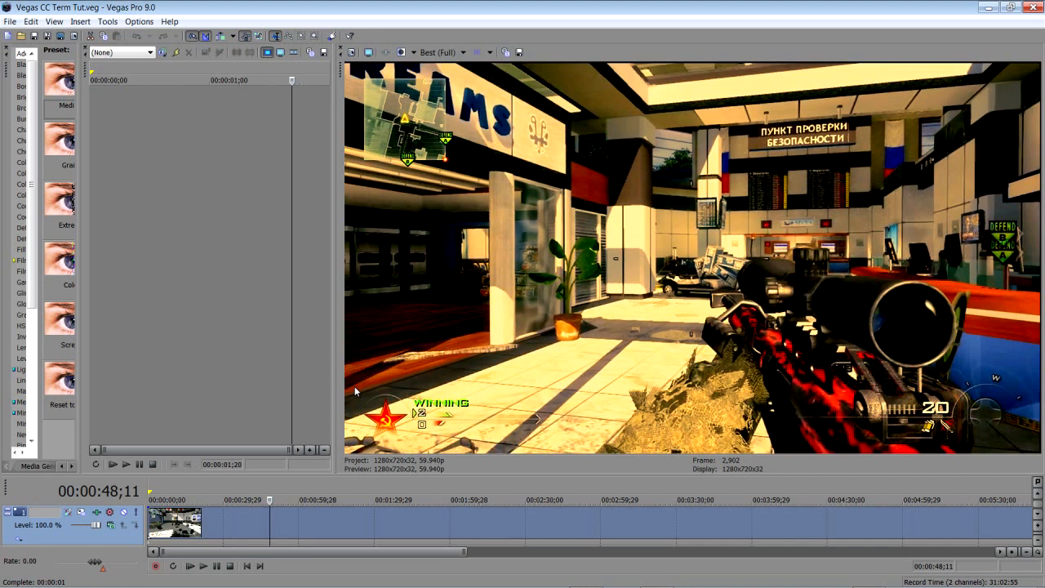
mouse_move(209, 236)
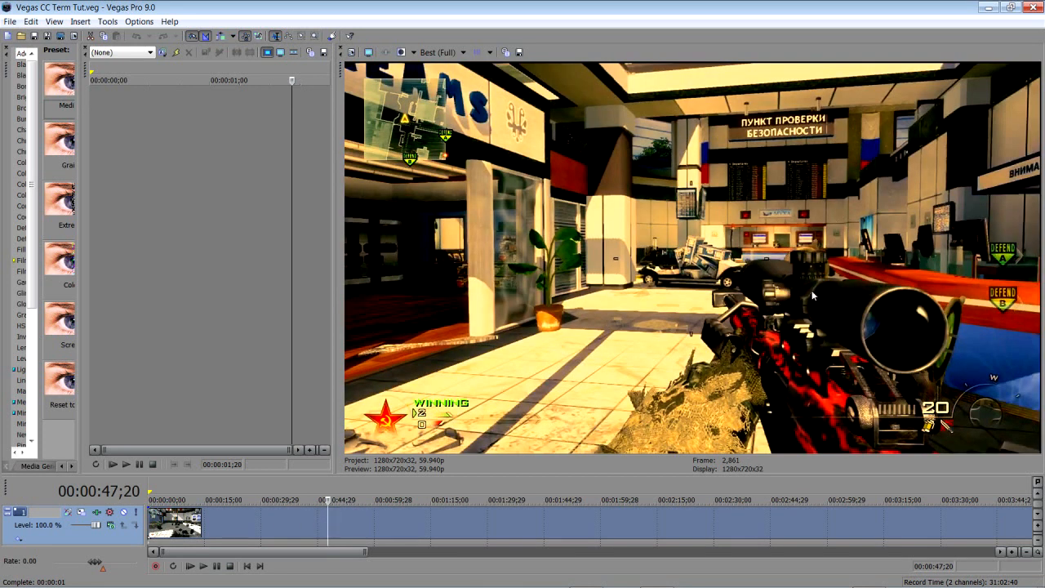
mouse_move(411, 256)
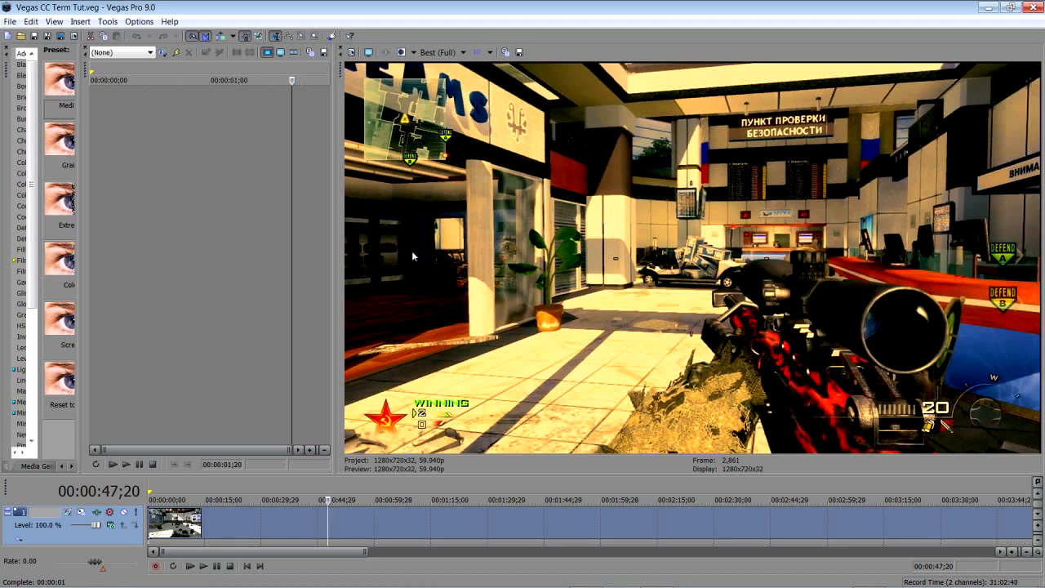
mouse_move(676, 107)
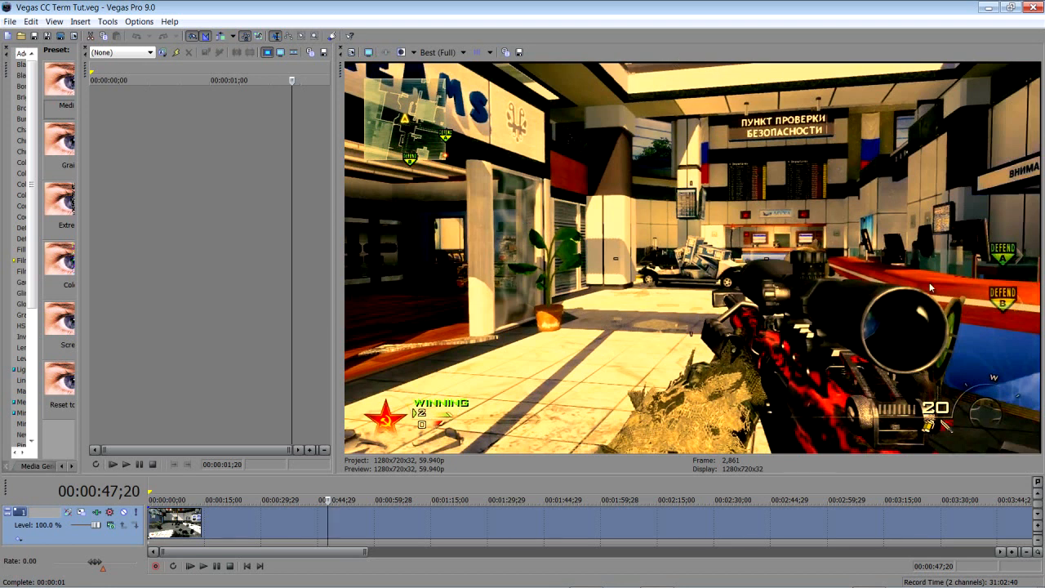
mouse_move(663, 104)
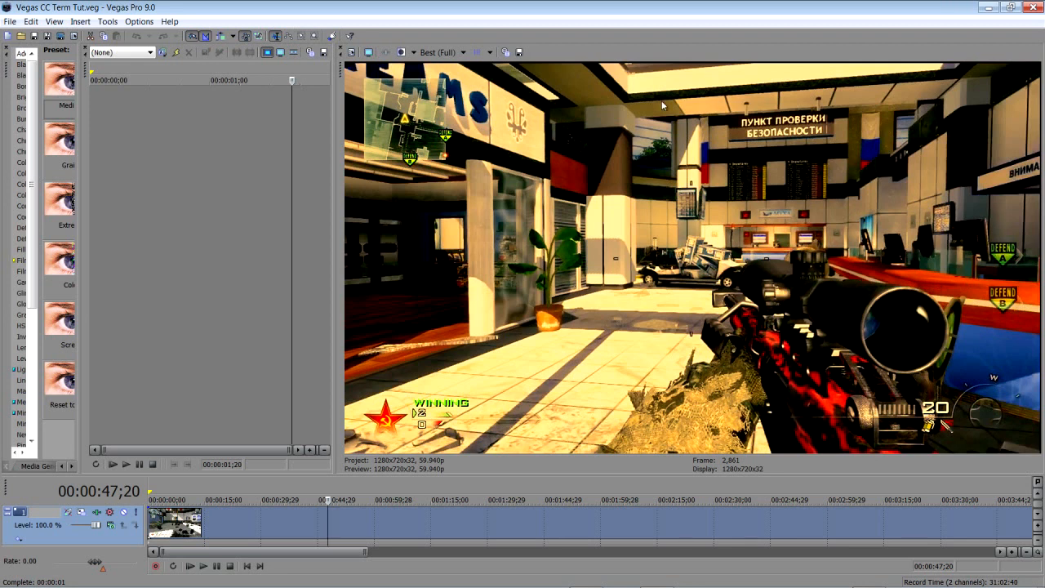
mouse_move(823, 289)
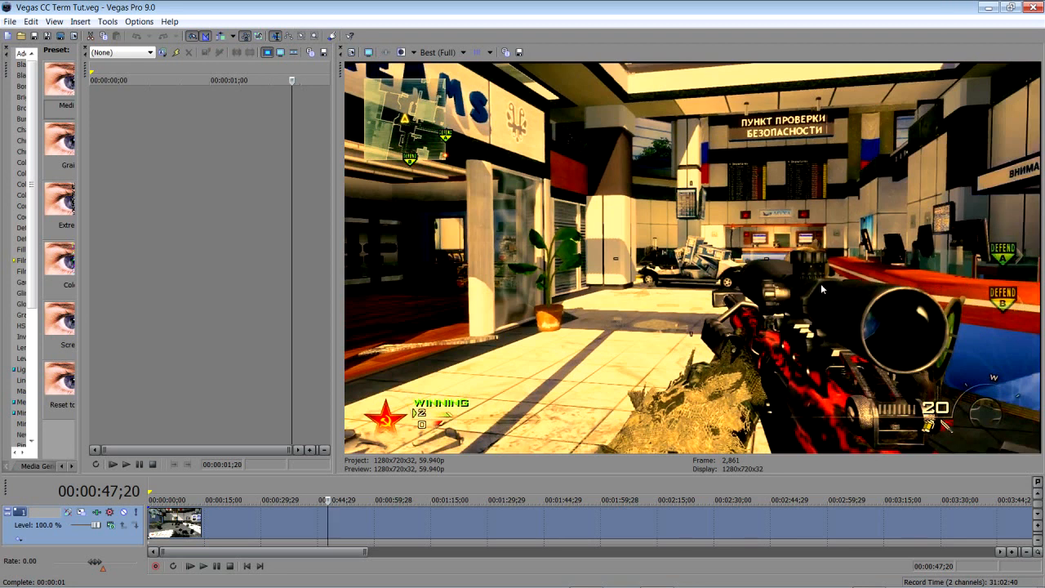
mouse_move(362, 480)
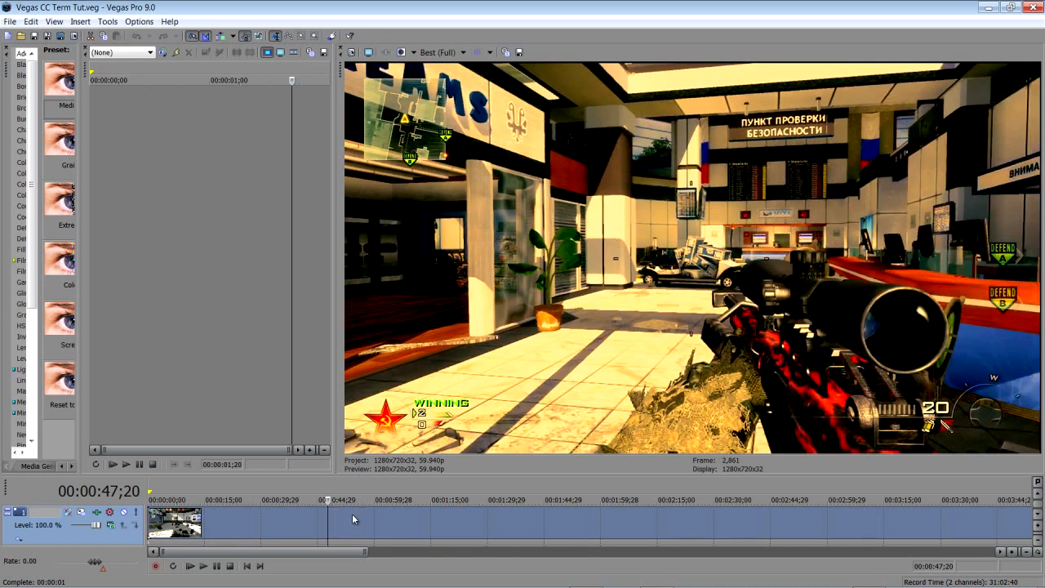
Disable resampling in the gameplay clip's Properties and confirm with OK
right_click(353, 519)
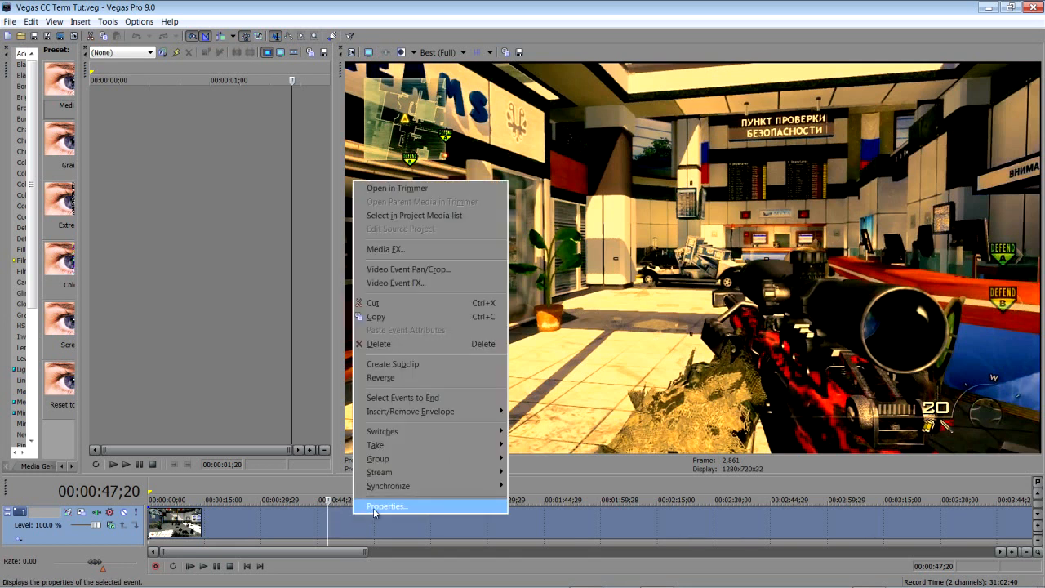
click(385, 506)
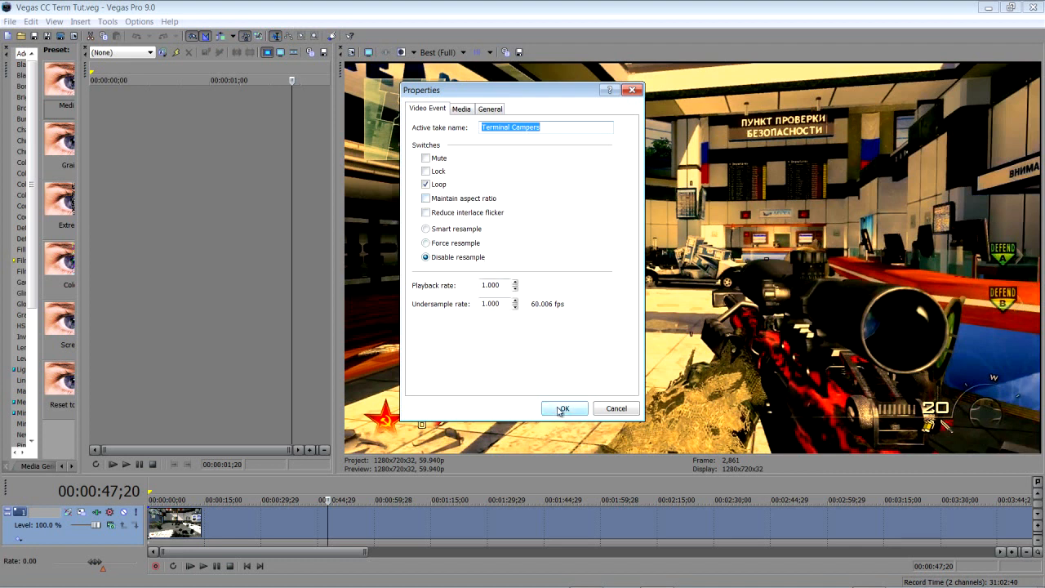
click(563, 408)
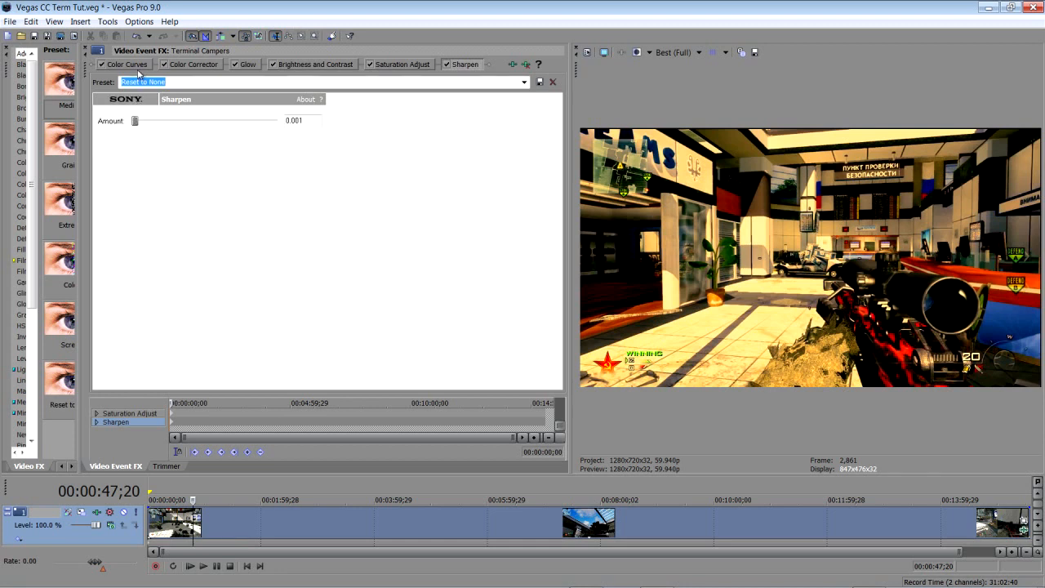
Show the Color Curves effect with its preset left at Reset to None
click(124, 63)
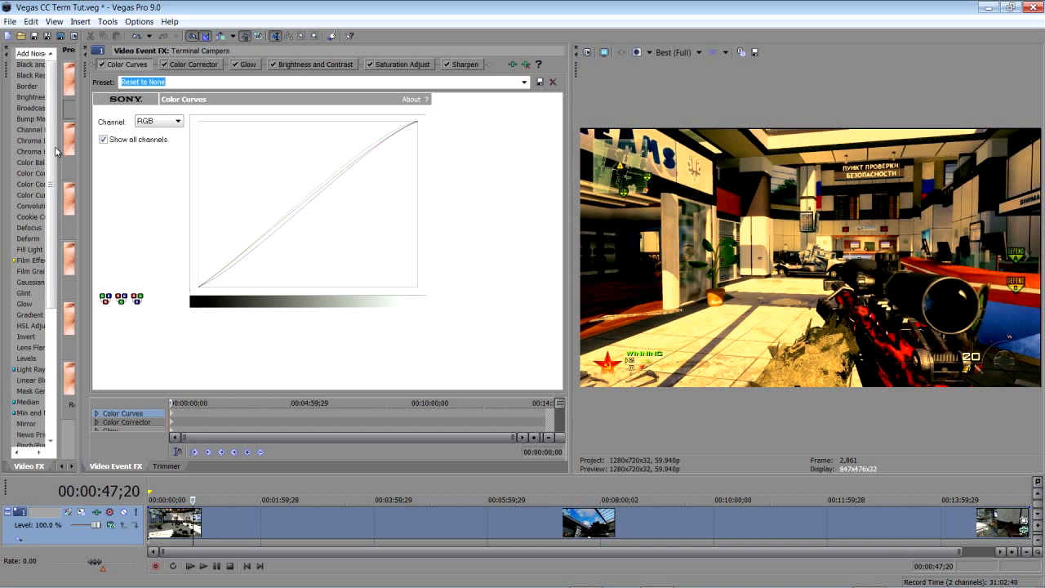
mouse_move(30, 197)
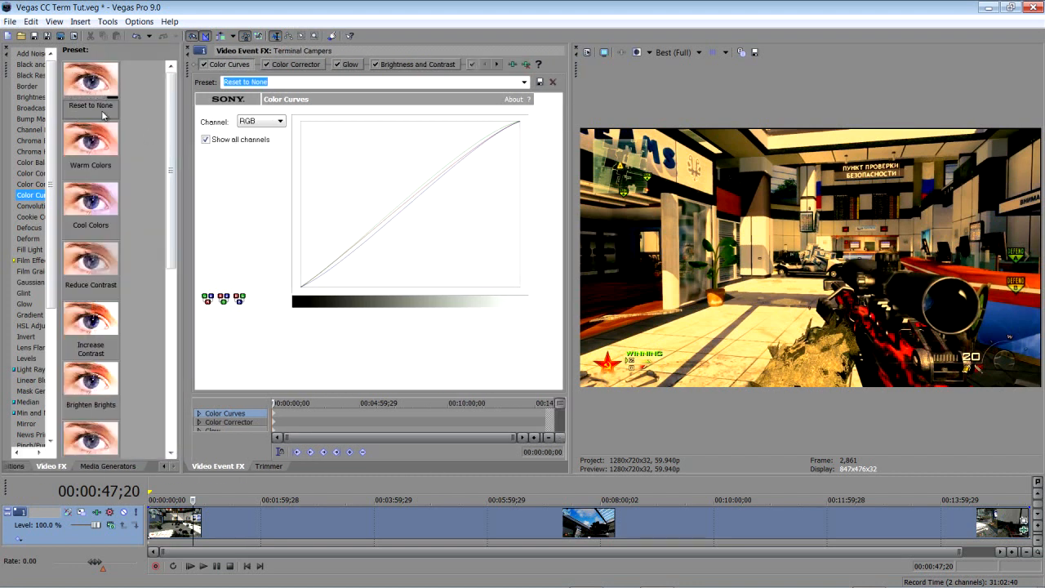
click(90, 82)
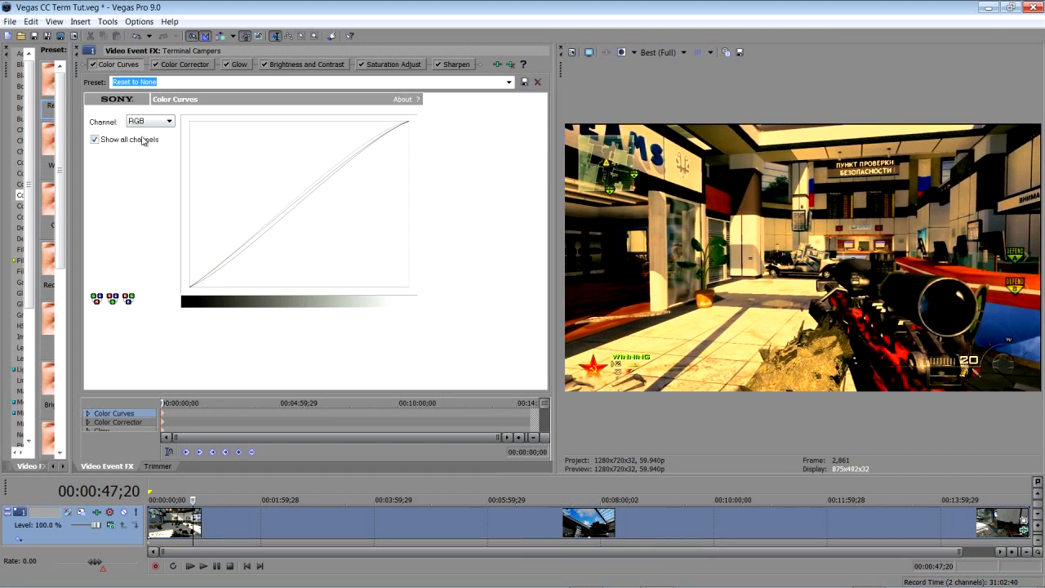
Uncheck Show all channels and bend the Red channel curve slightly
click(95, 139)
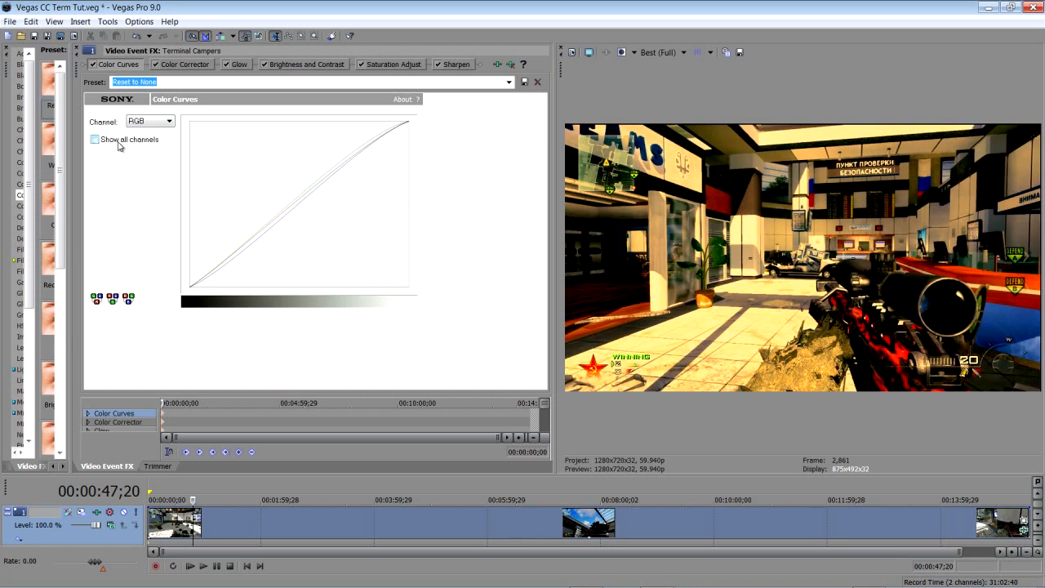
click(170, 121)
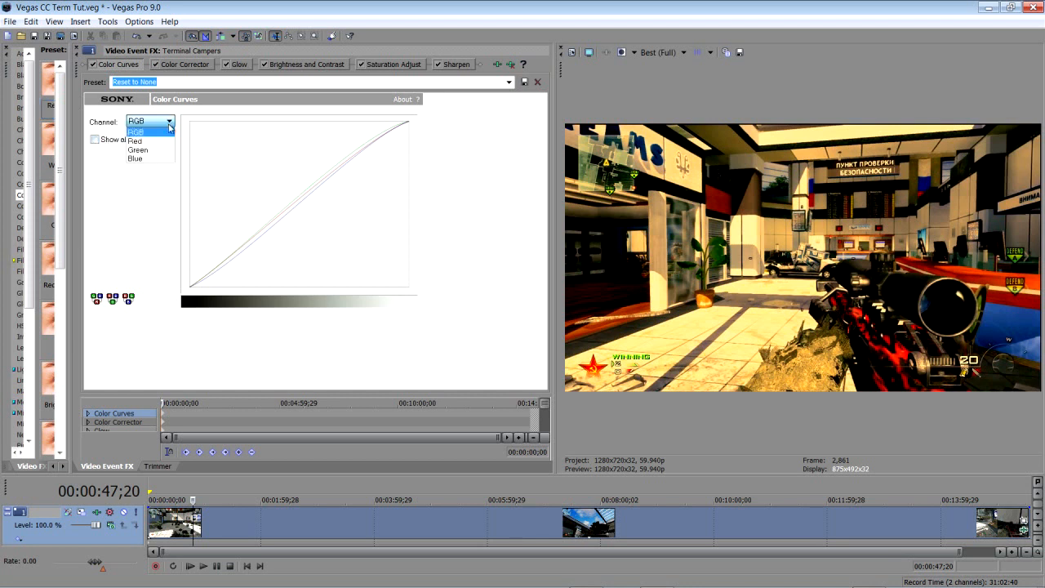
click(134, 140)
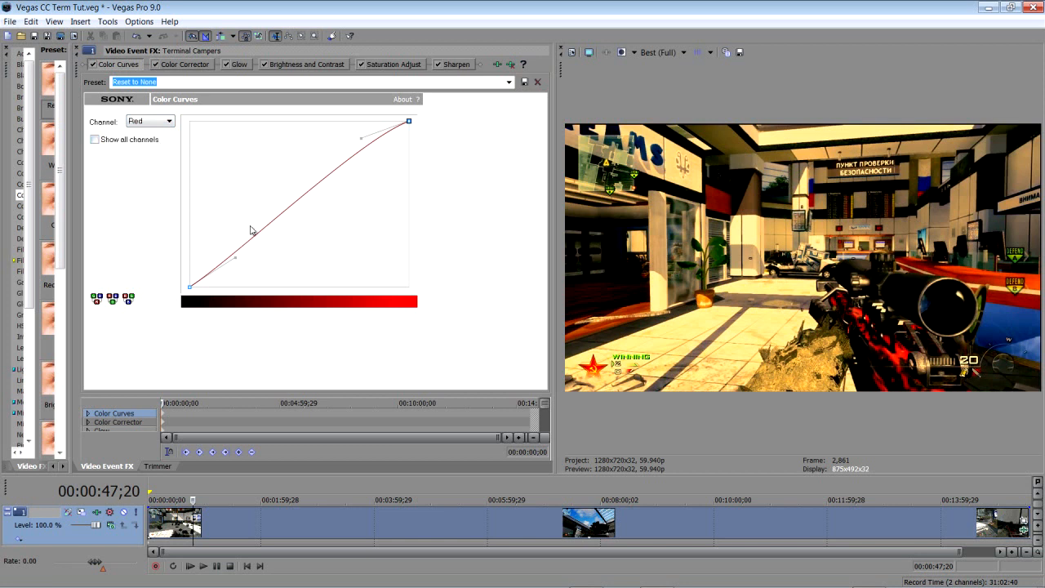
drag(252, 232, 240, 263)
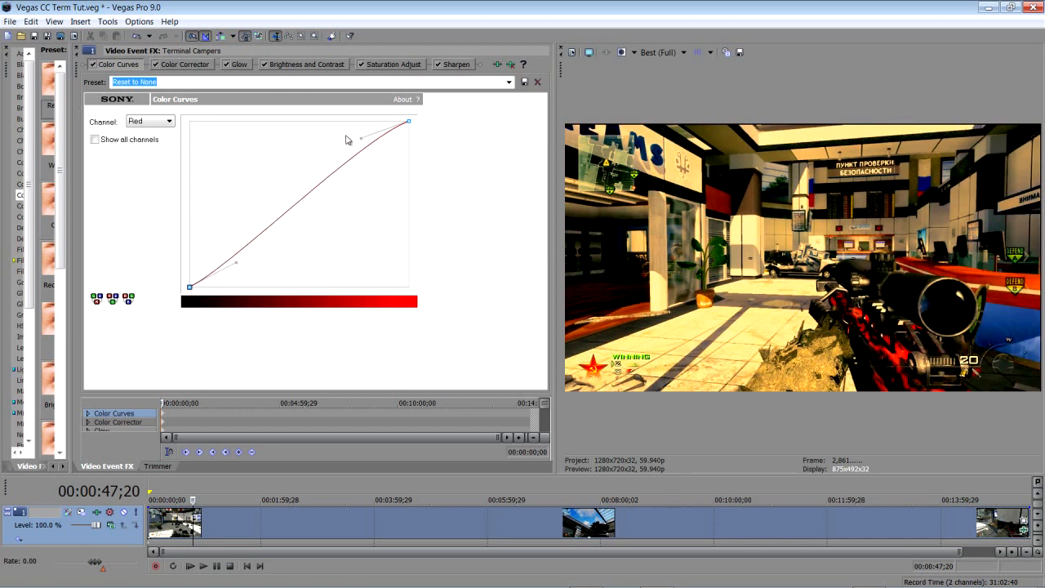
mouse_move(362, 138)
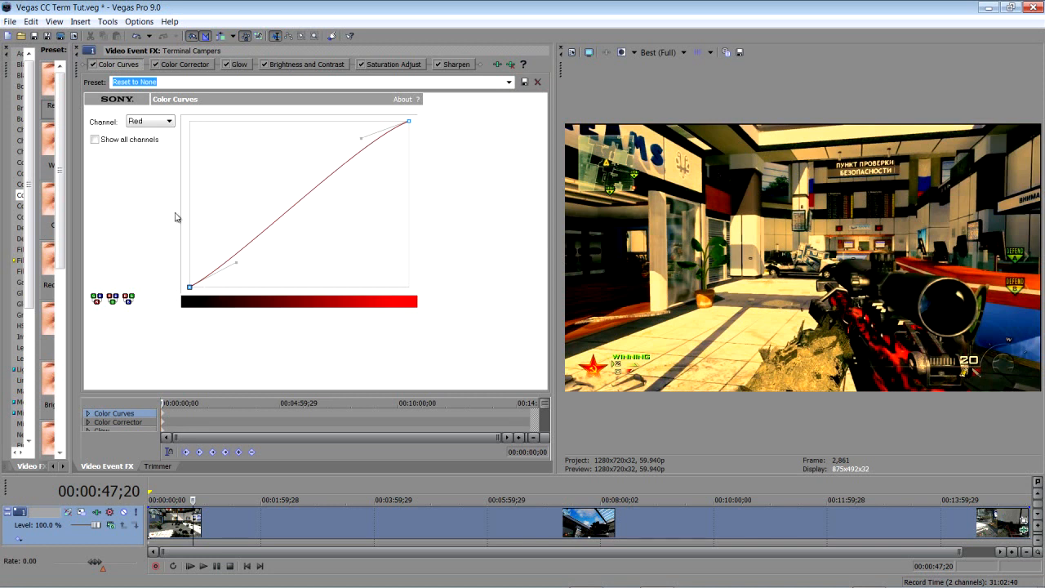
Adjust the Green curve, then pull the Blue curve's shadow end down slightly
click(170, 121)
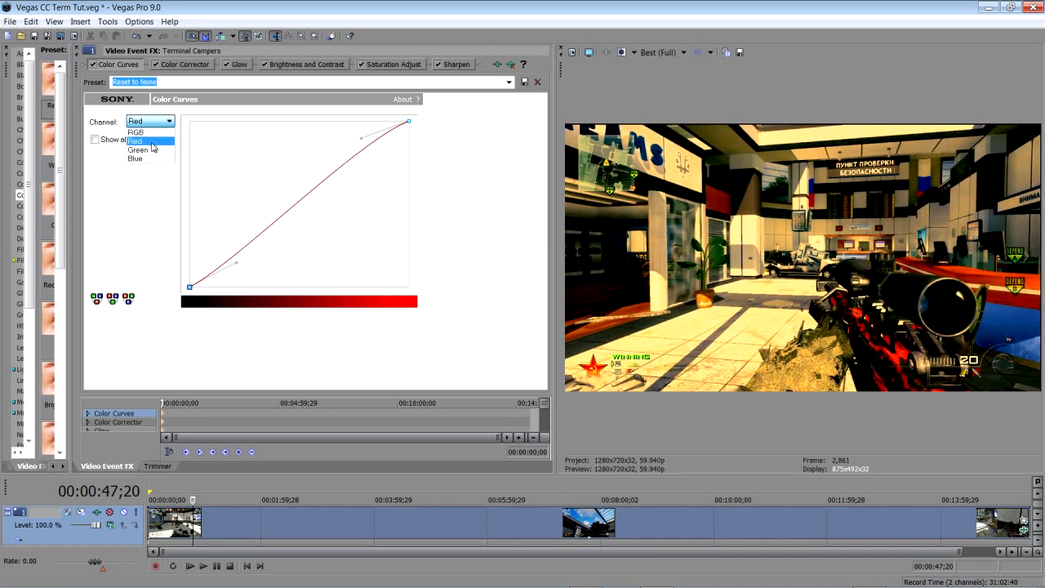
click(137, 150)
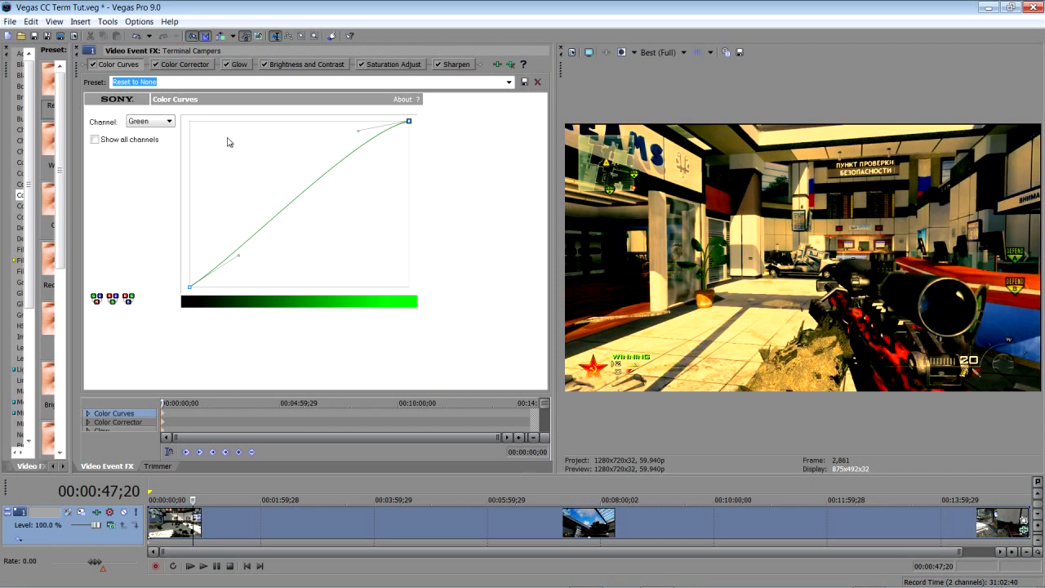
click(170, 121)
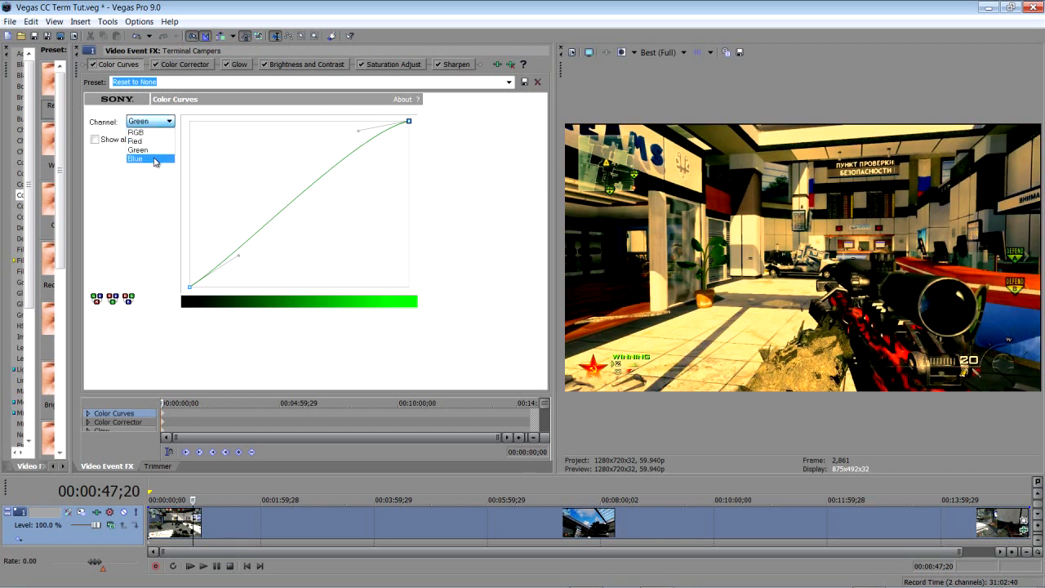
click(137, 158)
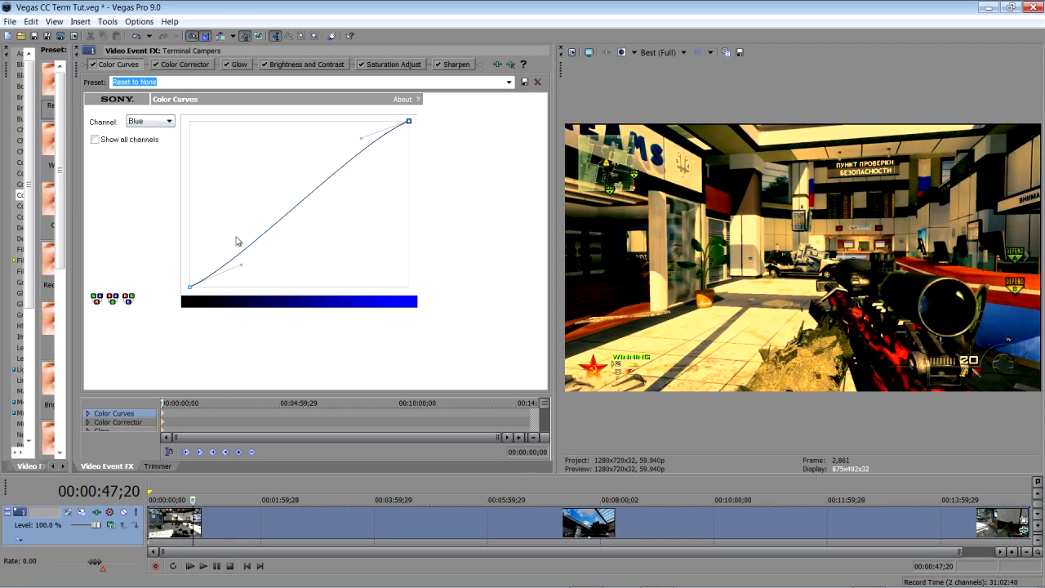
drag(237, 242, 221, 280)
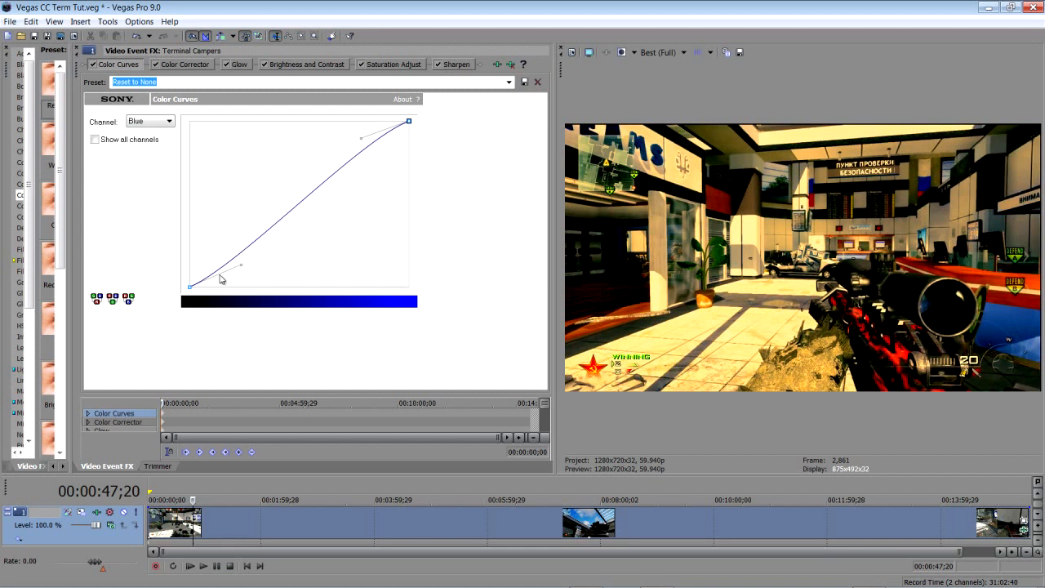
mouse_move(367, 148)
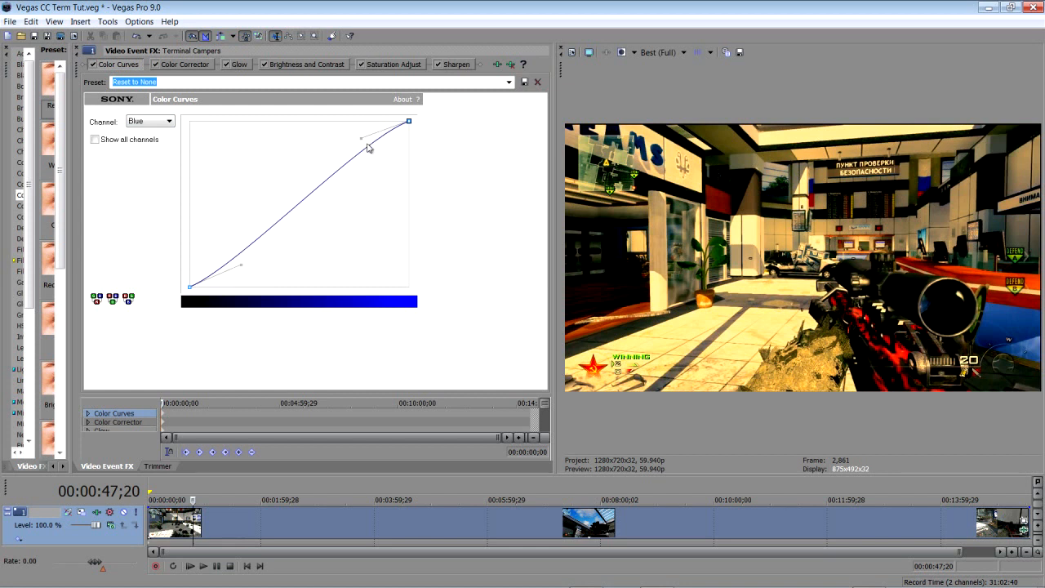
click(170, 120)
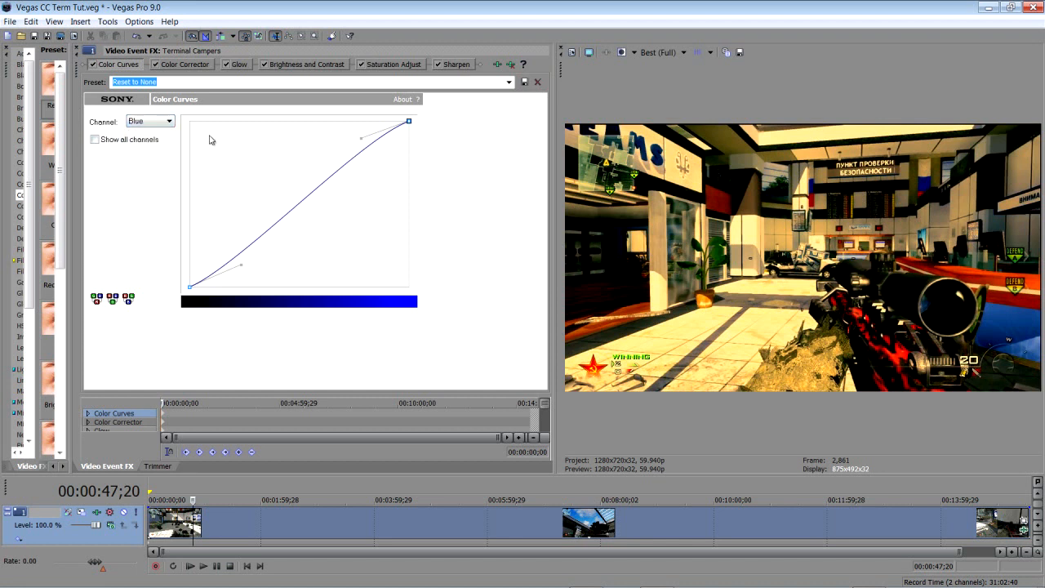
Set small Low, Mid and High wheel offsets in the Color Corrector
click(183, 64)
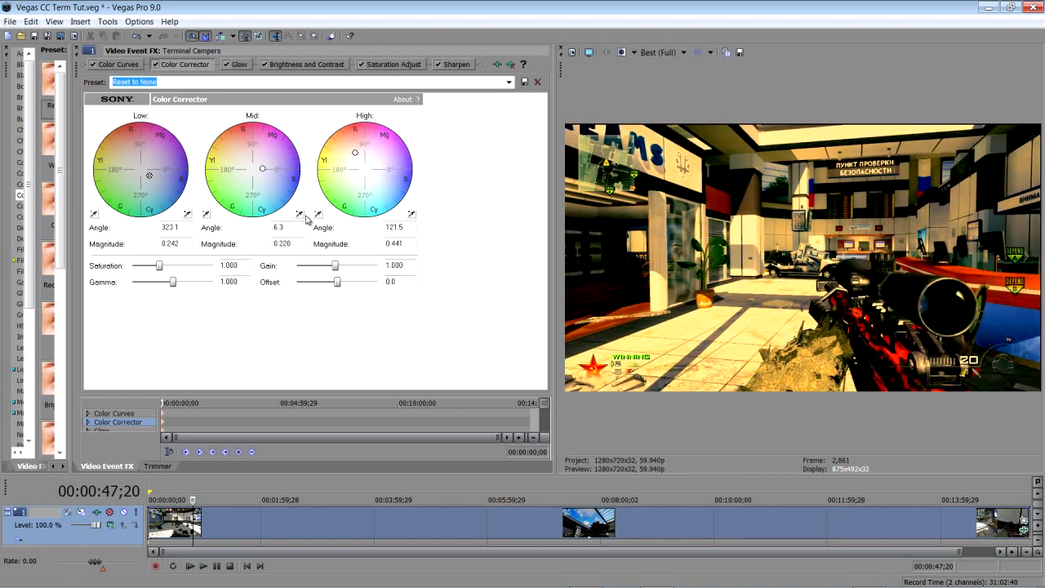
mouse_move(232, 180)
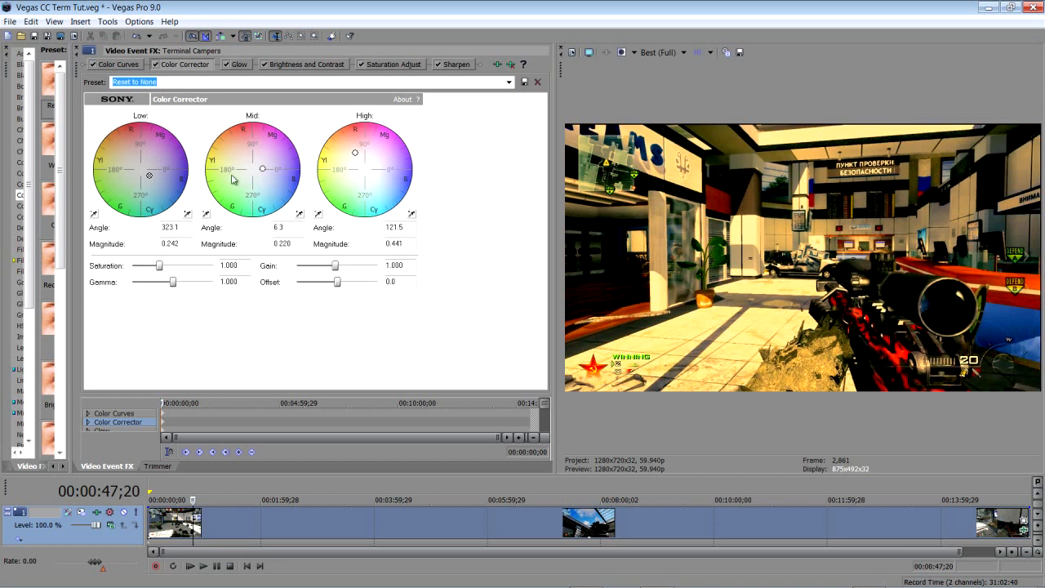
mouse_move(144, 141)
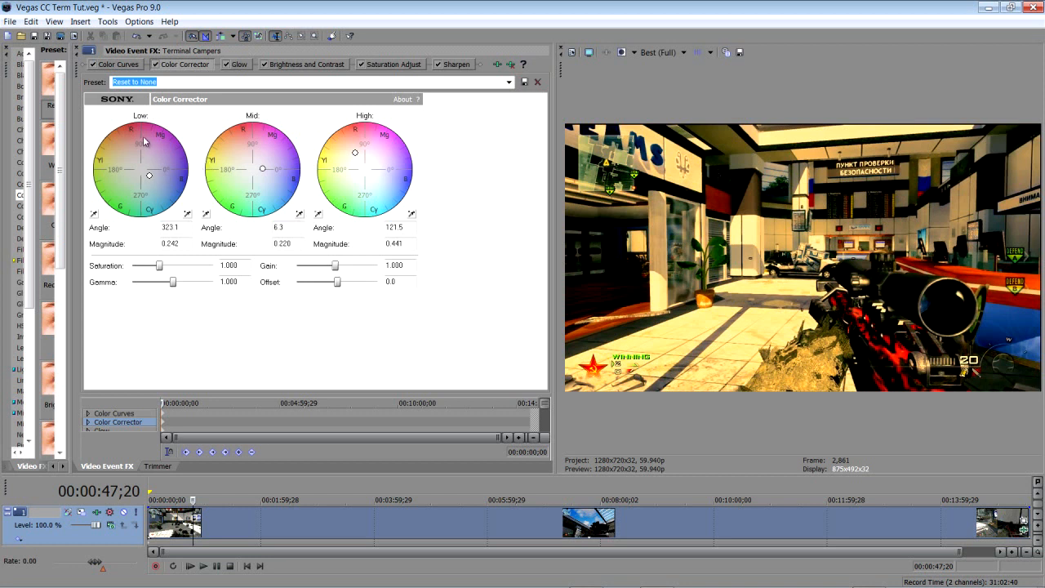
mouse_move(146, 173)
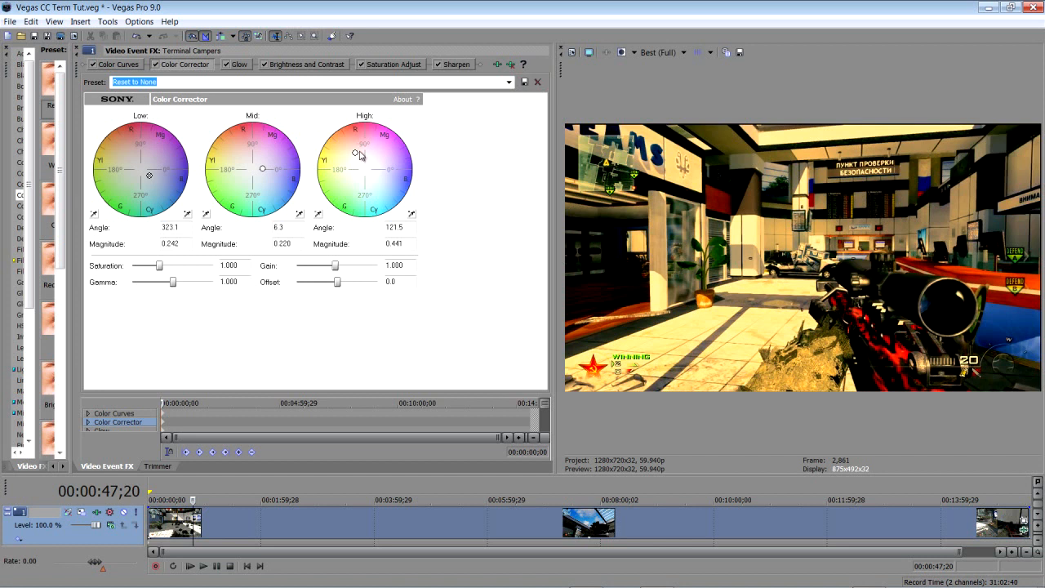
mouse_move(360, 160)
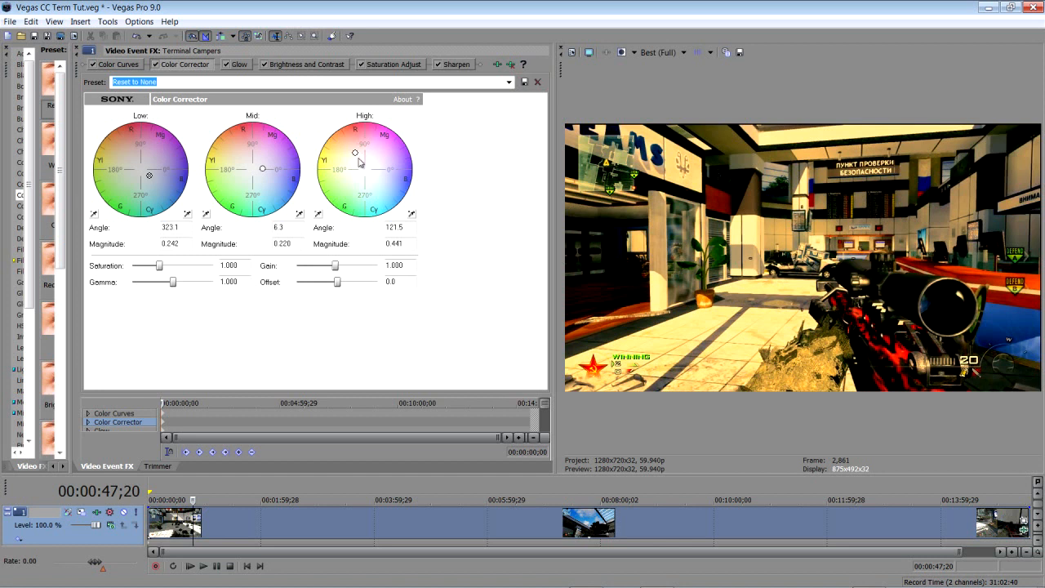
mouse_move(129, 255)
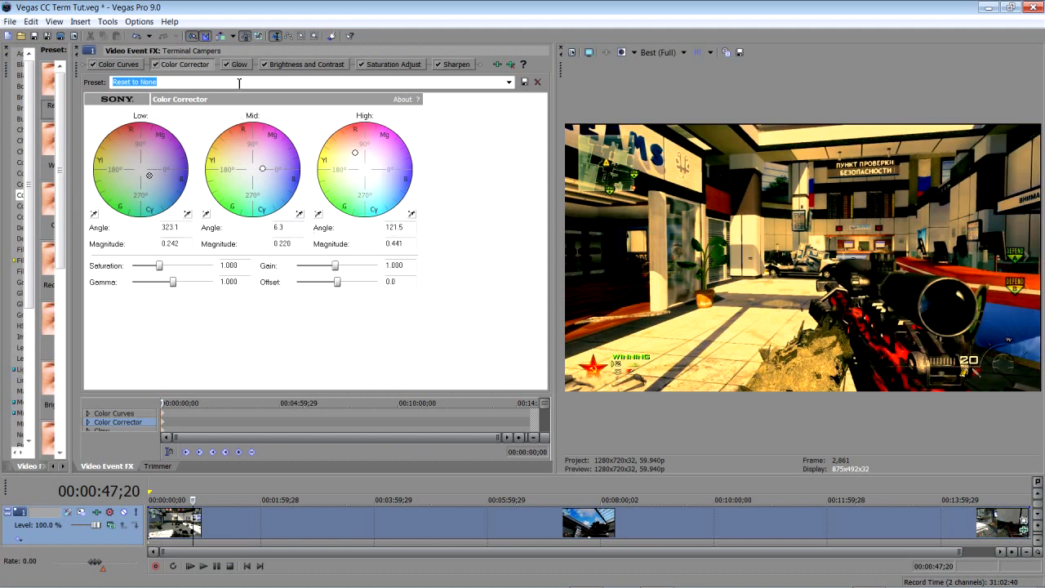
click(238, 64)
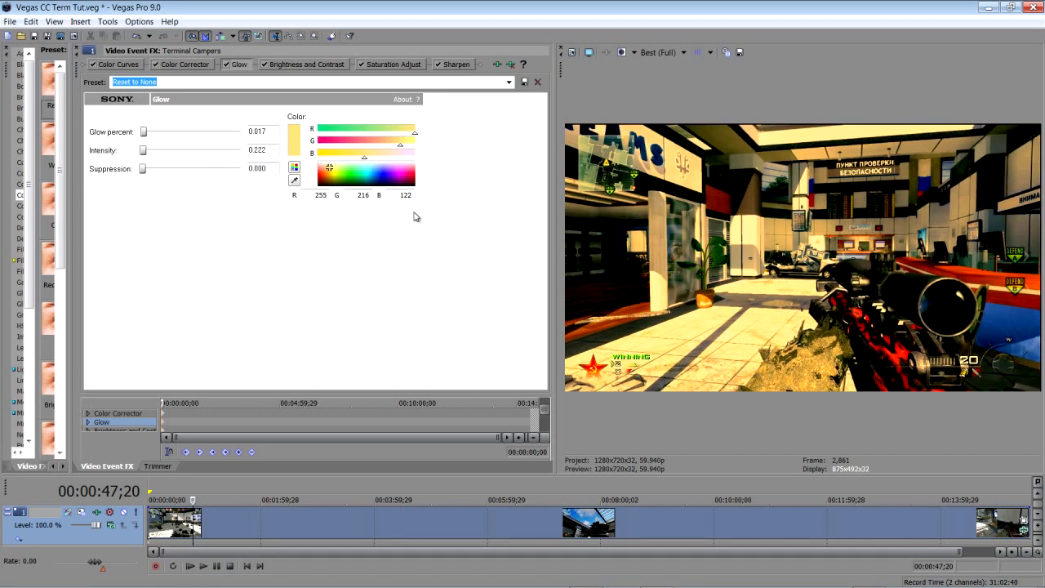
mouse_move(160, 153)
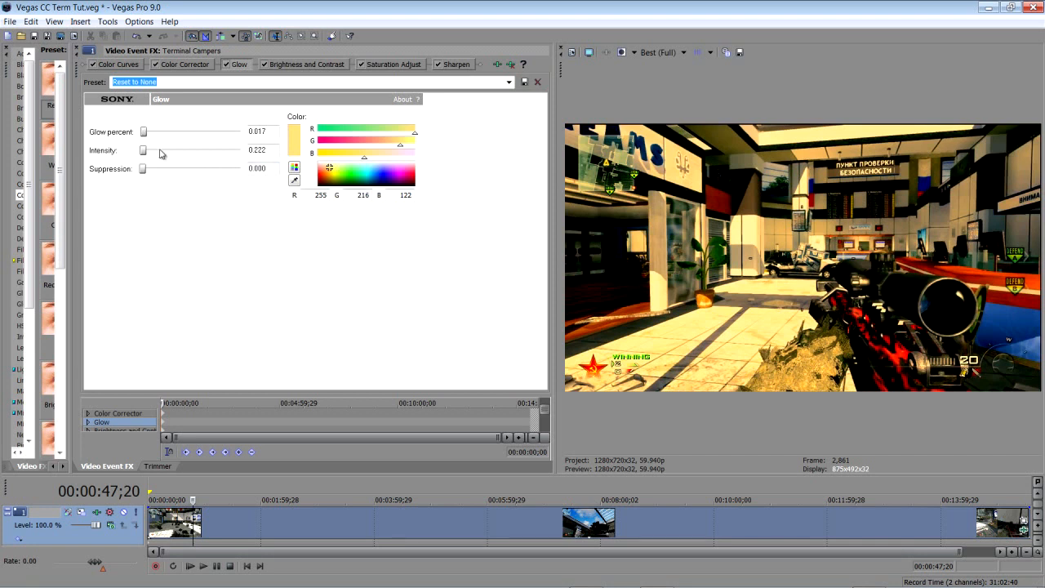
mouse_move(225, 170)
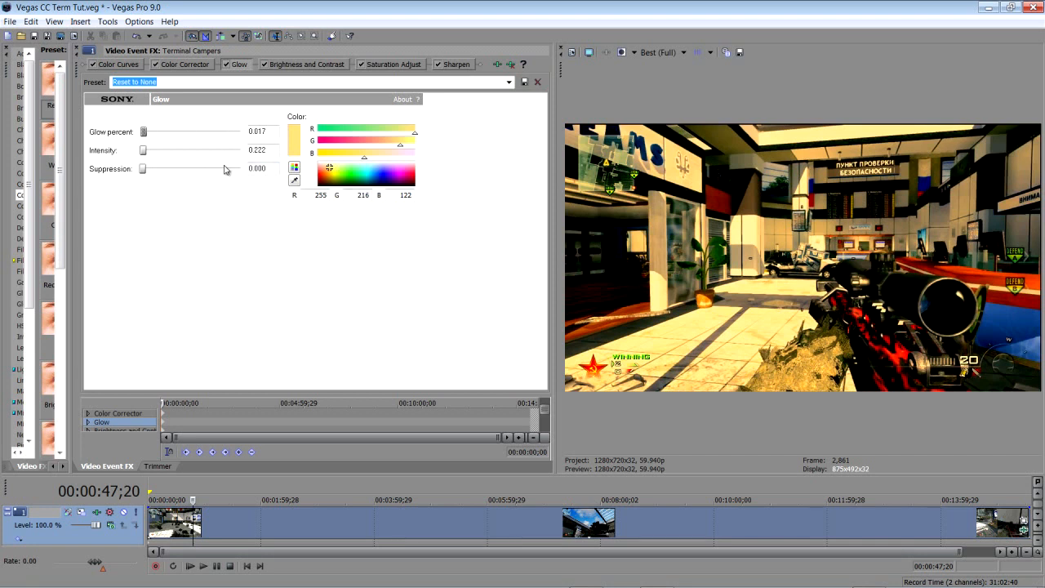
mouse_move(302, 134)
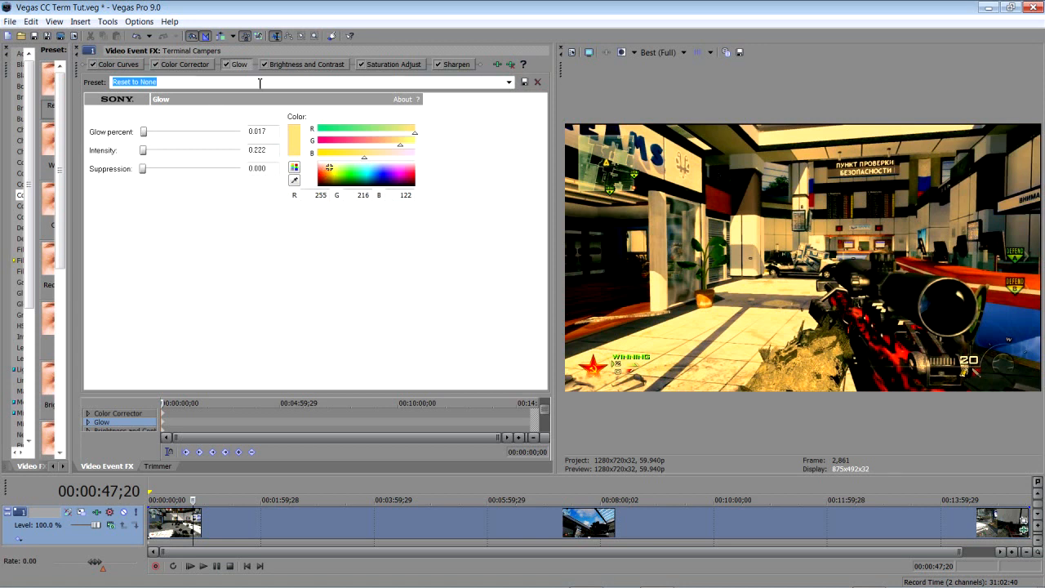
Leave Glow at percent 0.017, intensity 0.222, suppression 0.000 and move on
click(307, 64)
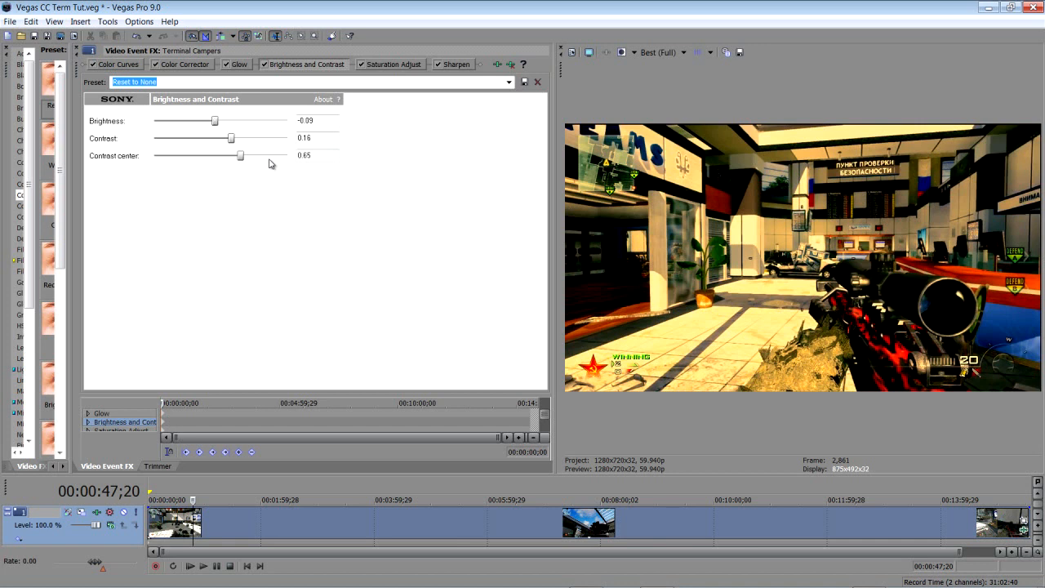
Nudge the contrast centre up to maximum and settle it back at about 0.68
drag(240, 155, 258, 155)
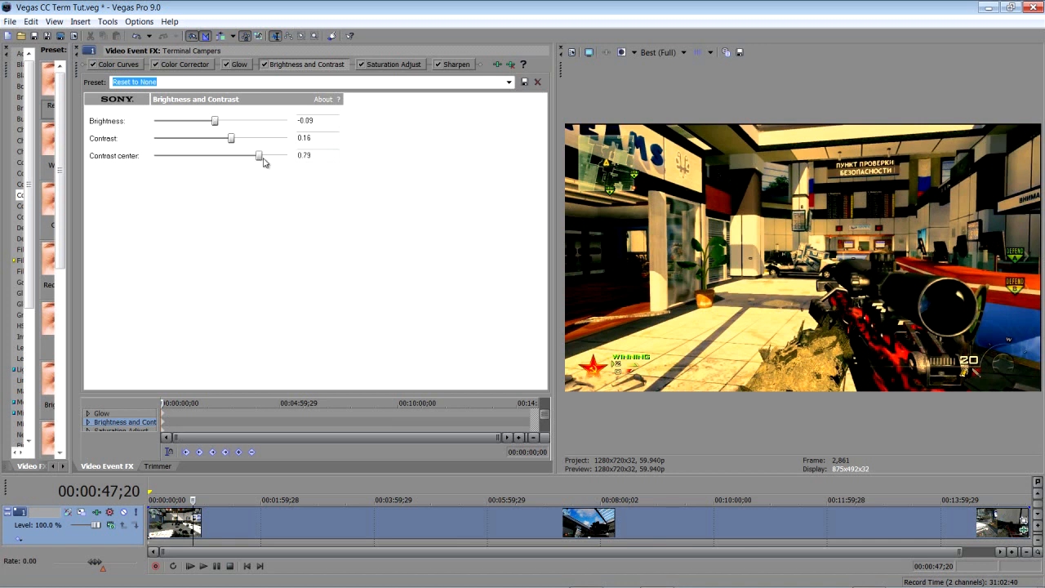
drag(259, 155, 287, 155)
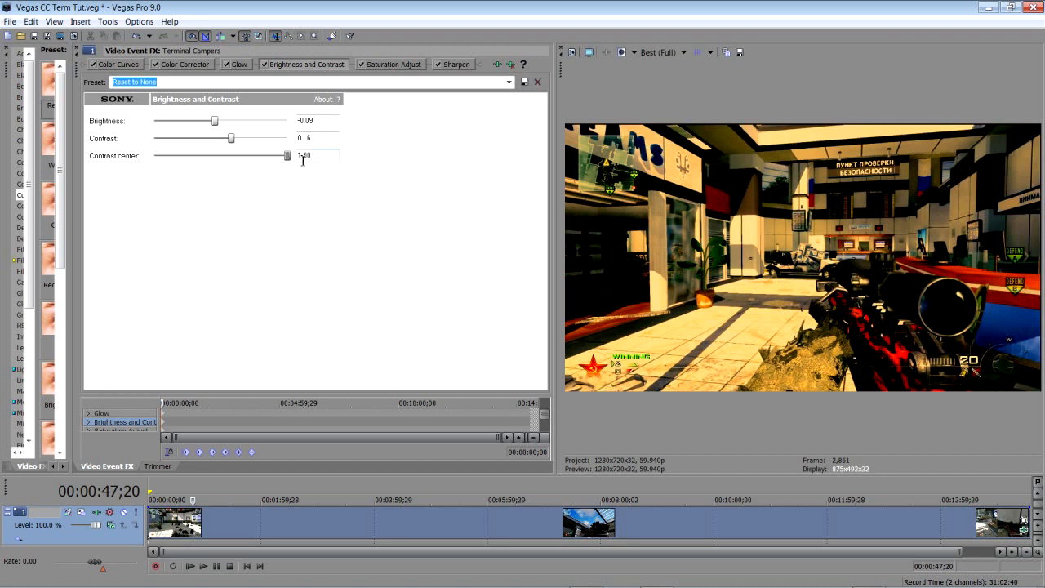
drag(287, 155, 255, 155)
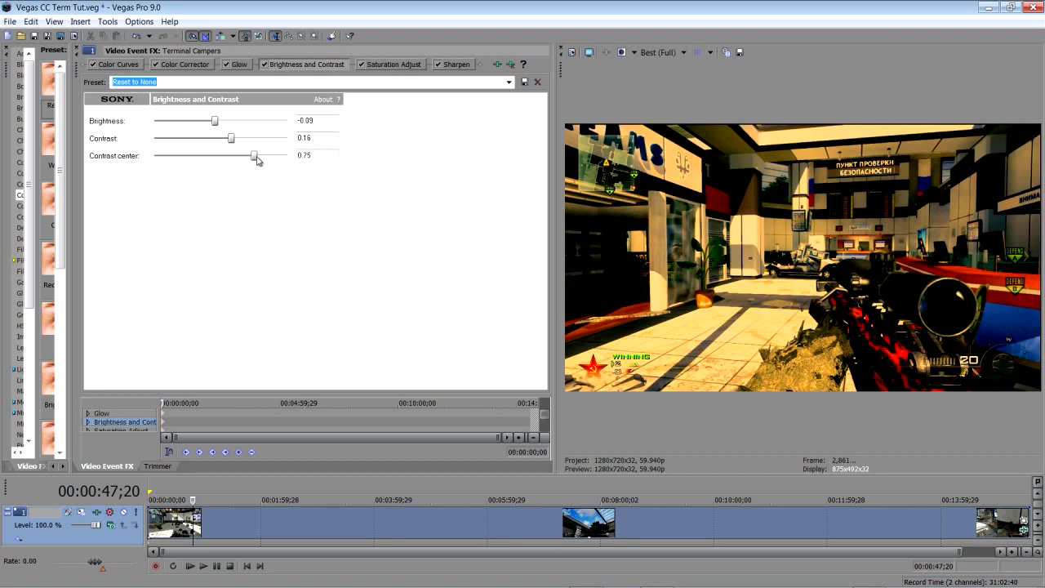
drag(255, 157, 245, 157)
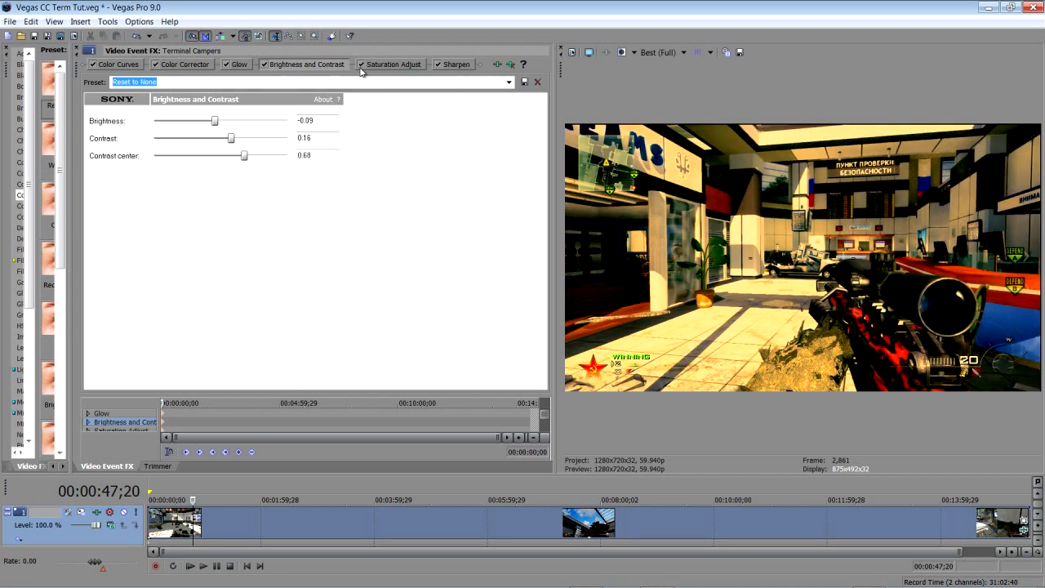
click(392, 64)
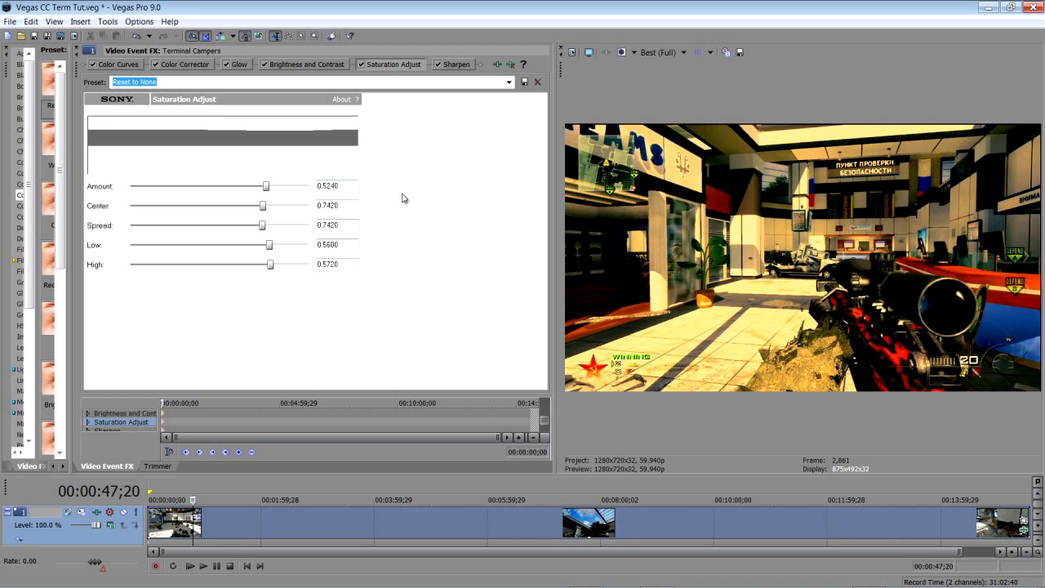
Set the Sharpen amount to 0.001
click(453, 65)
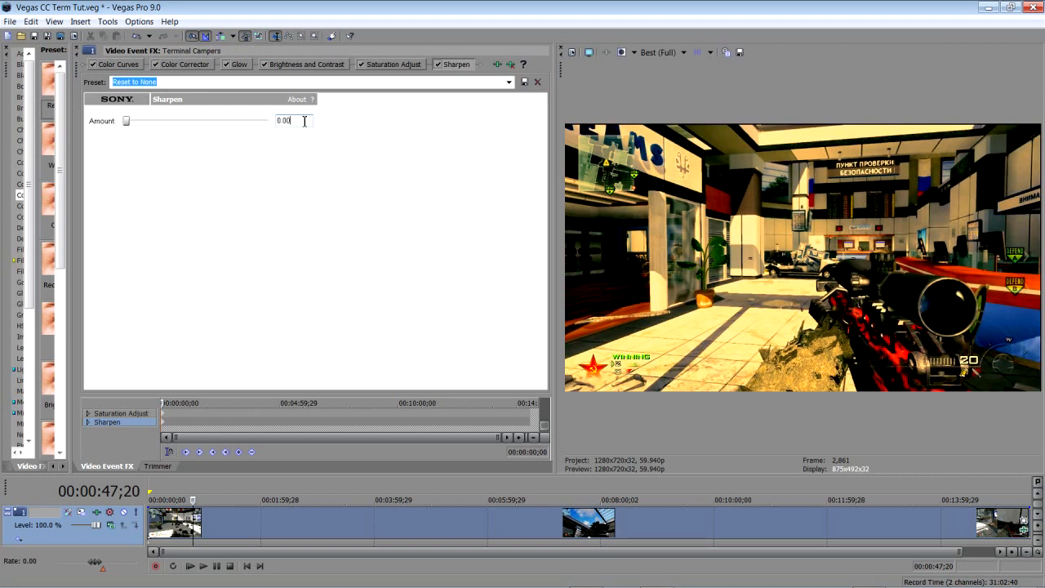
text(0.001)
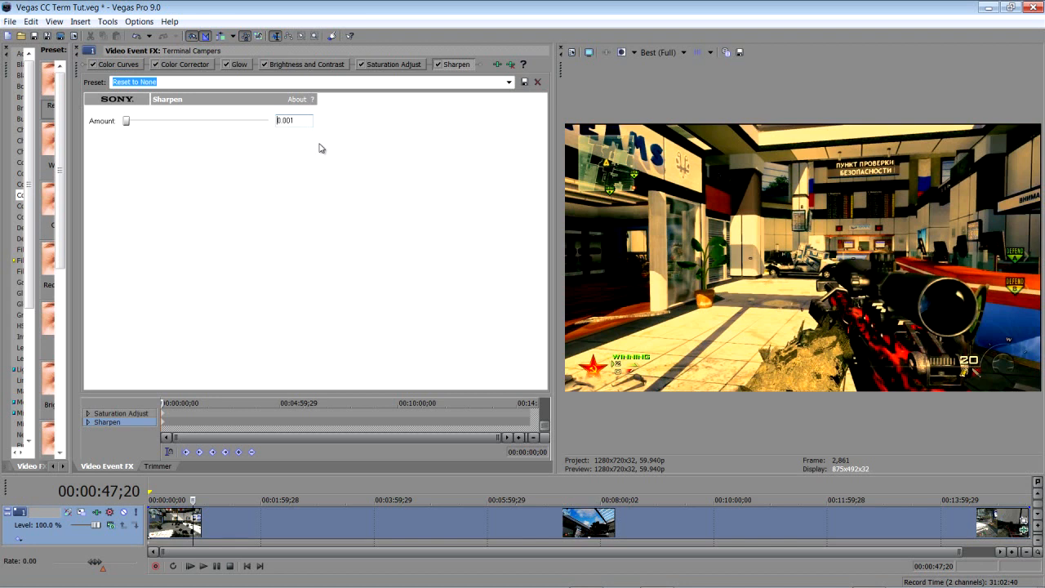
mouse_move(558, 205)
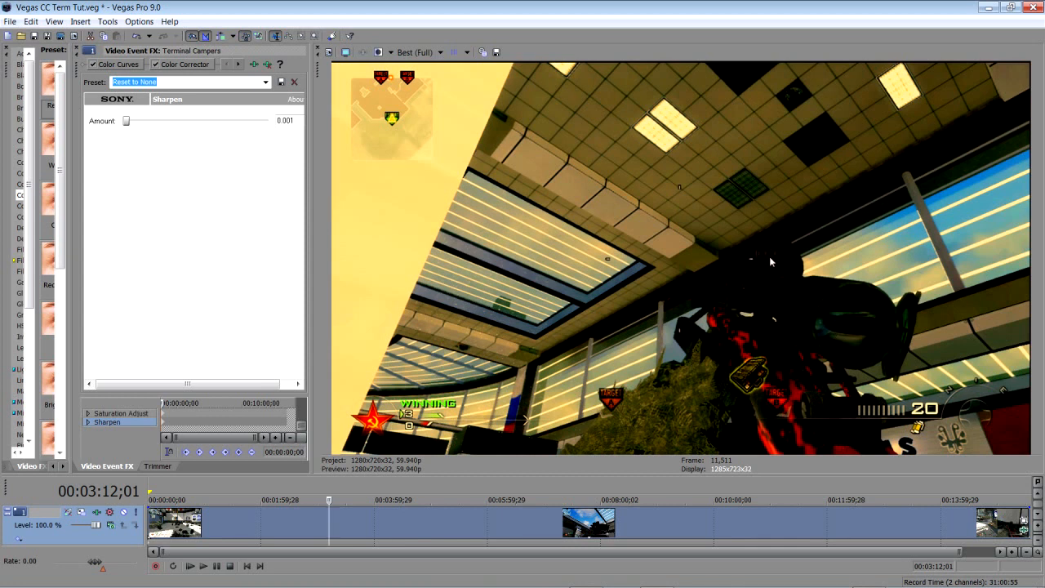
Preview the graded clip around 5:23, the seven-minute mark and one more point
click(454, 500)
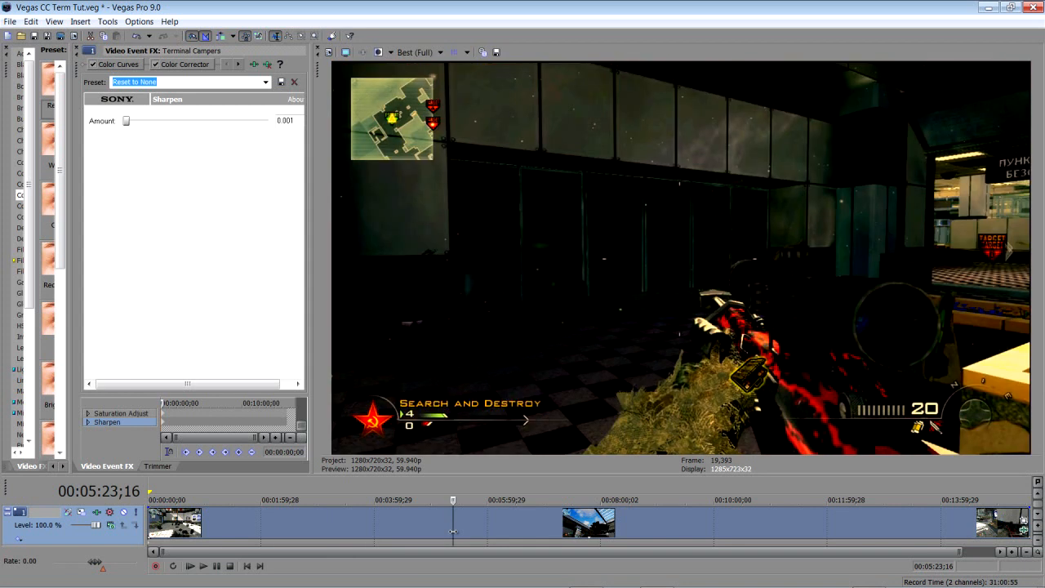
click(548, 515)
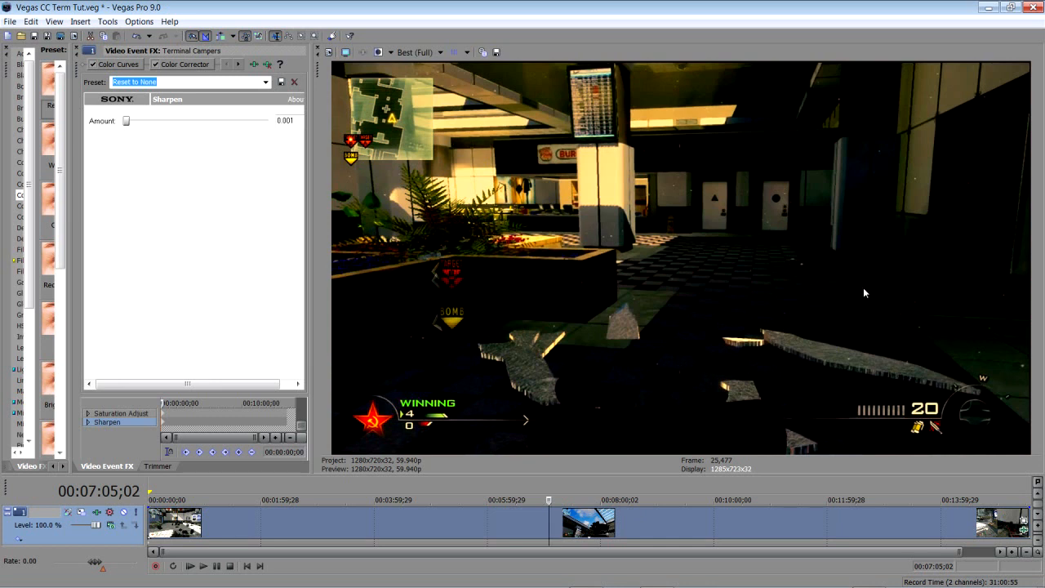
mouse_move(953, 264)
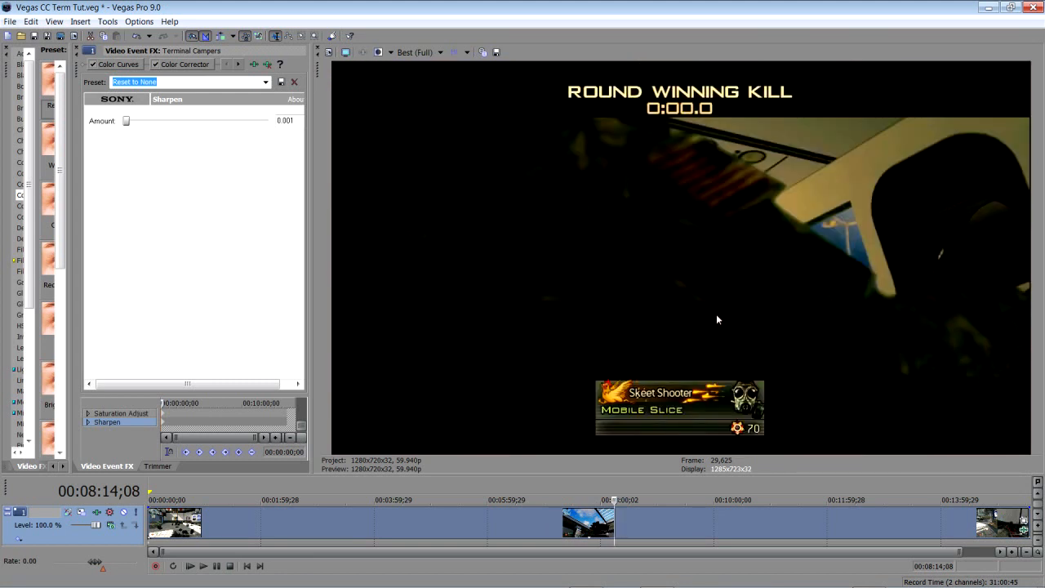
click(424, 522)
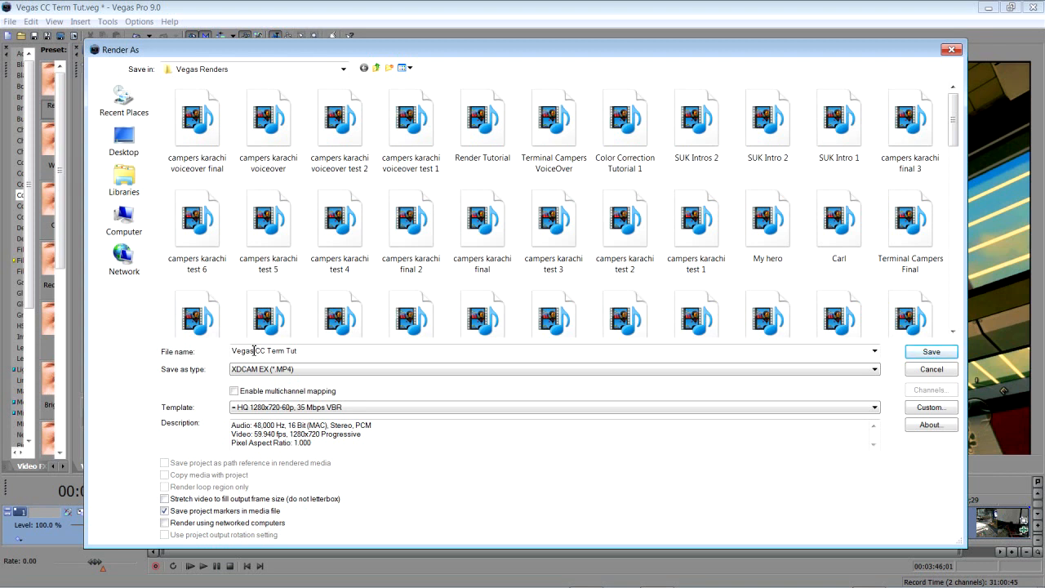
Choose XDCAM EX MP4 with the HQ 1280x720-60p 35 Mbps VBR template, then cancel
scroll(down, 3)
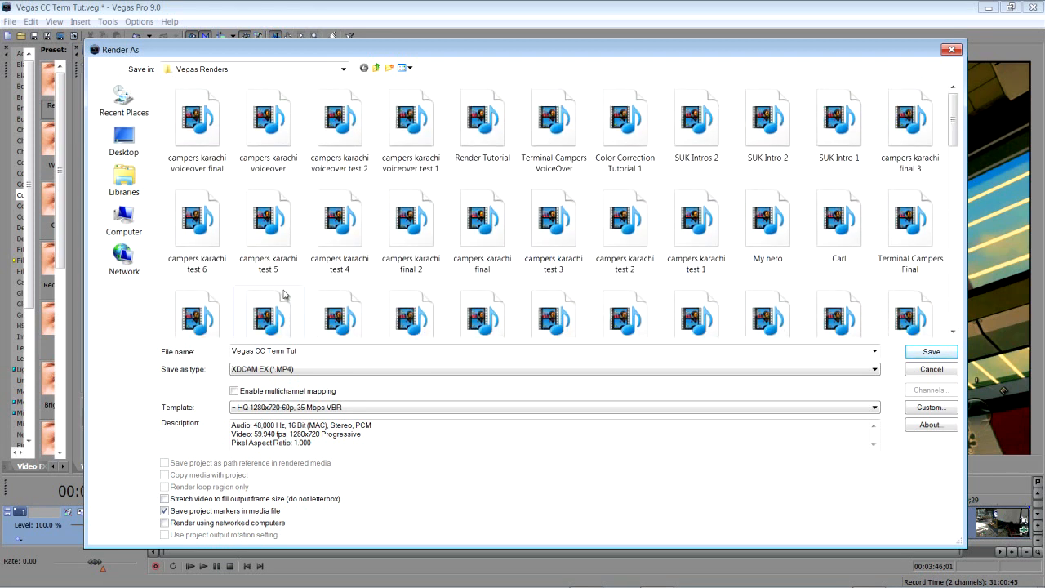
click(552, 406)
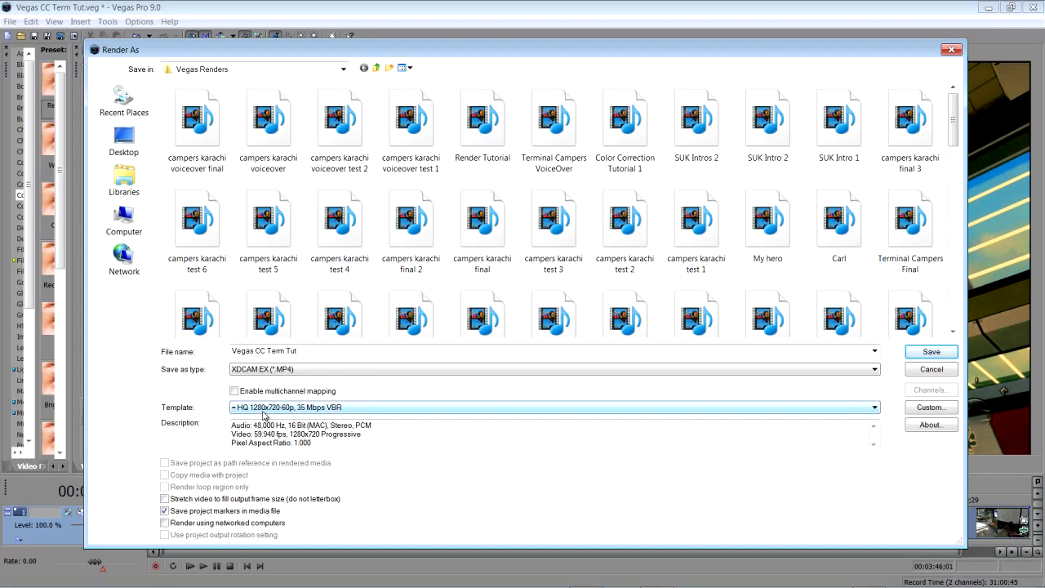
click(874, 407)
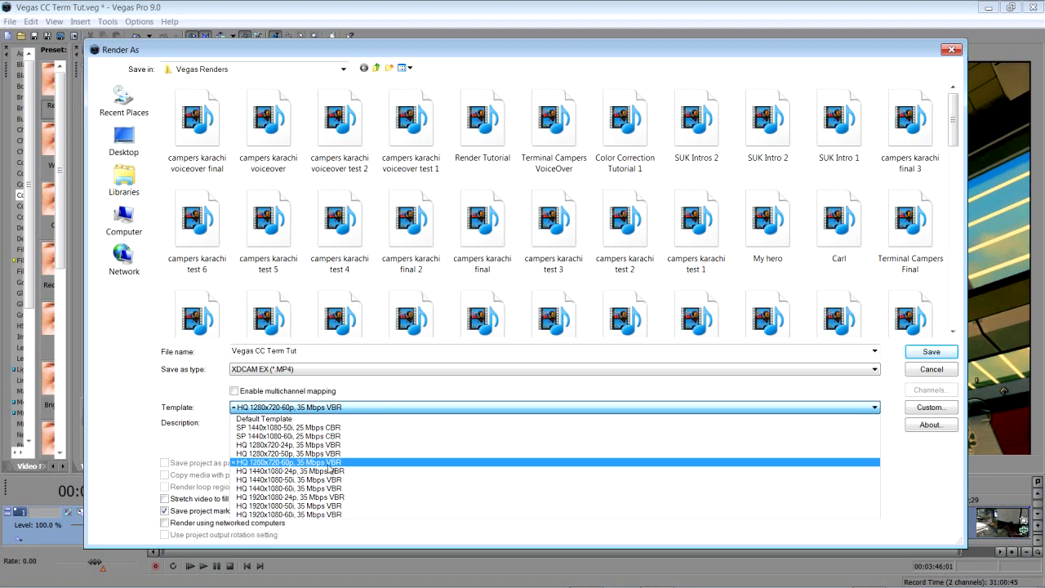
click(287, 462)
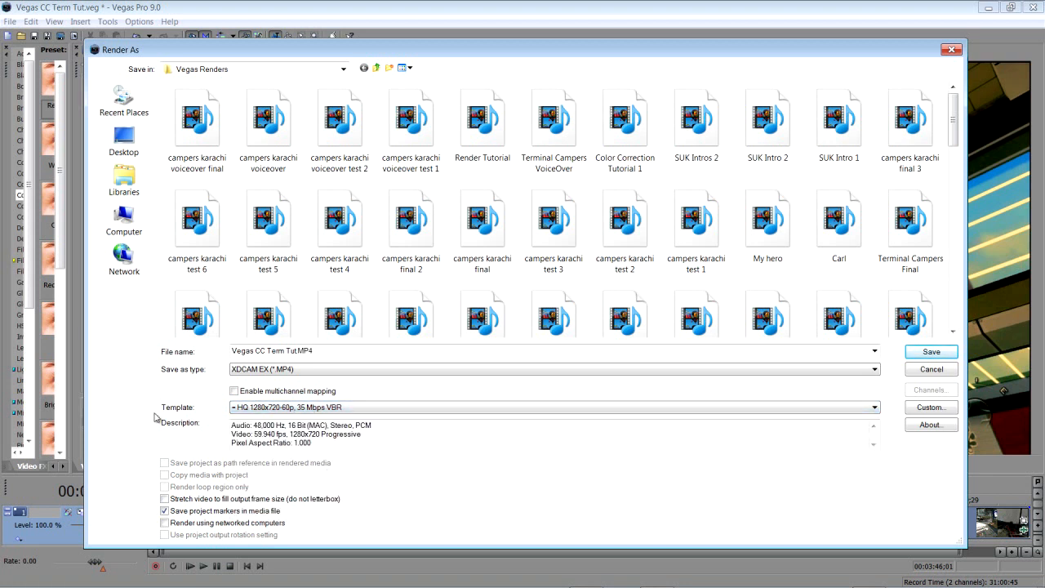
click(555, 407)
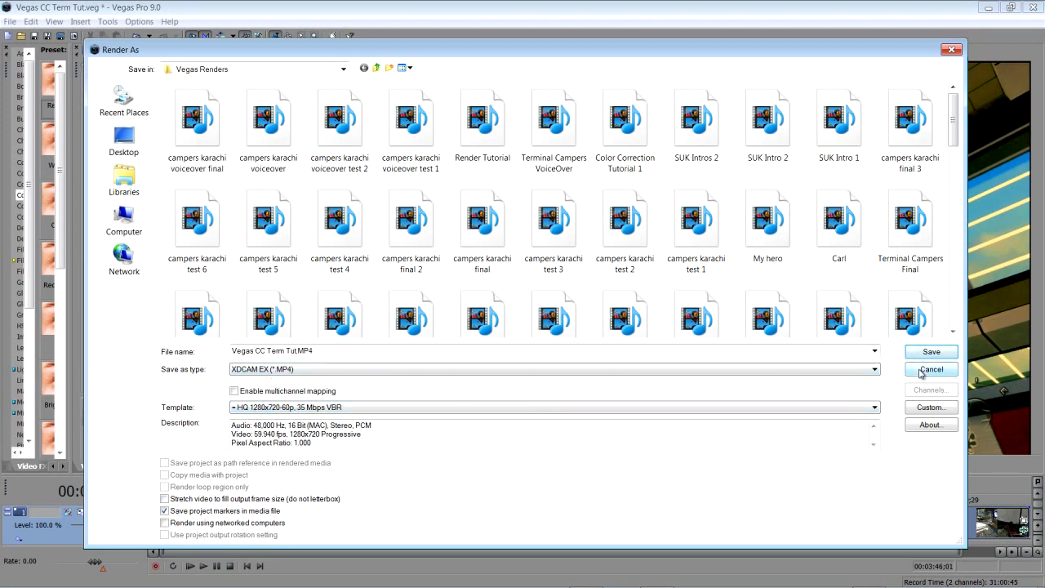
click(930, 369)
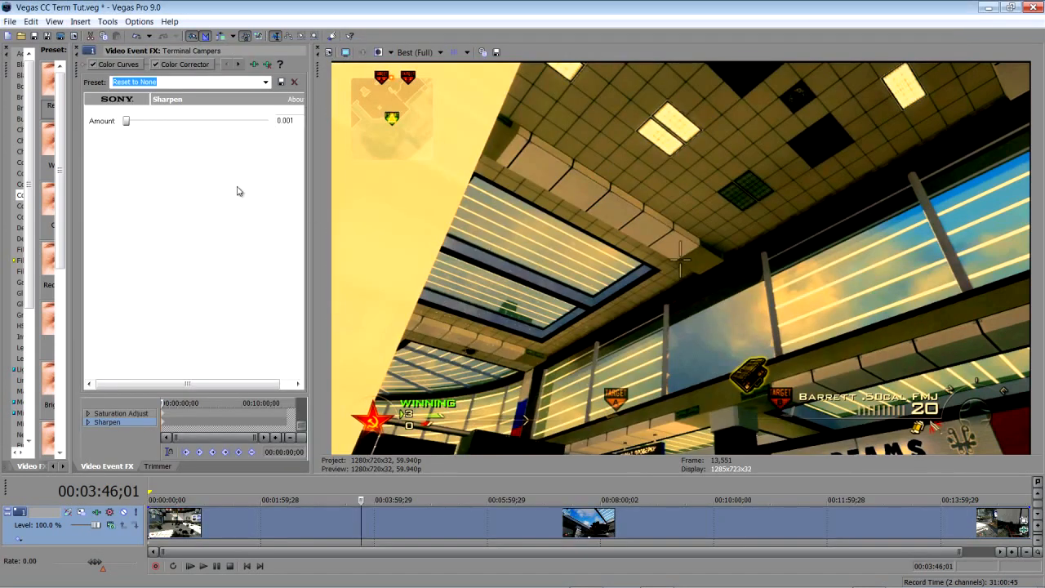